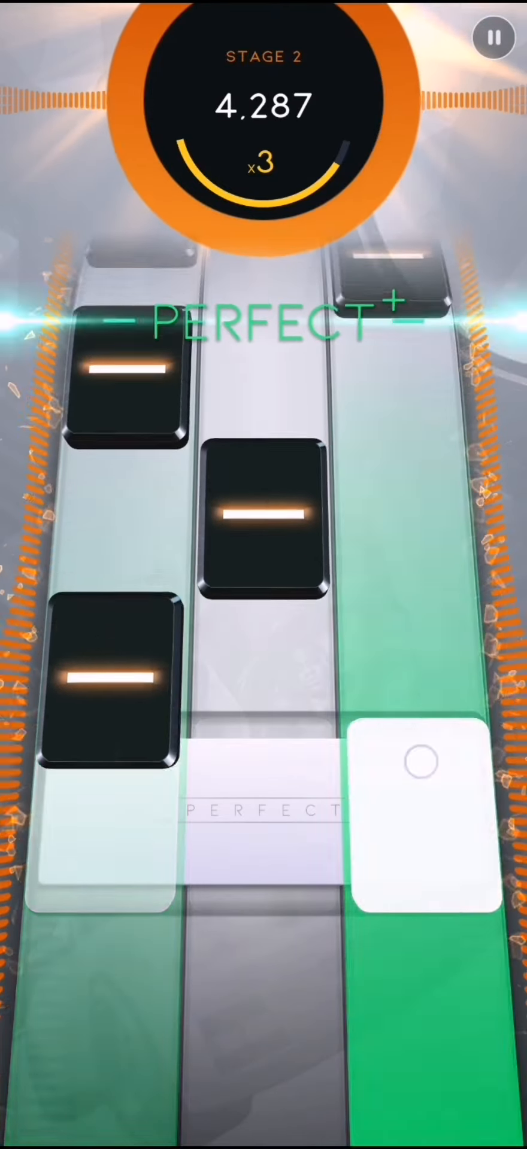
pyautogui.click(263, 806)
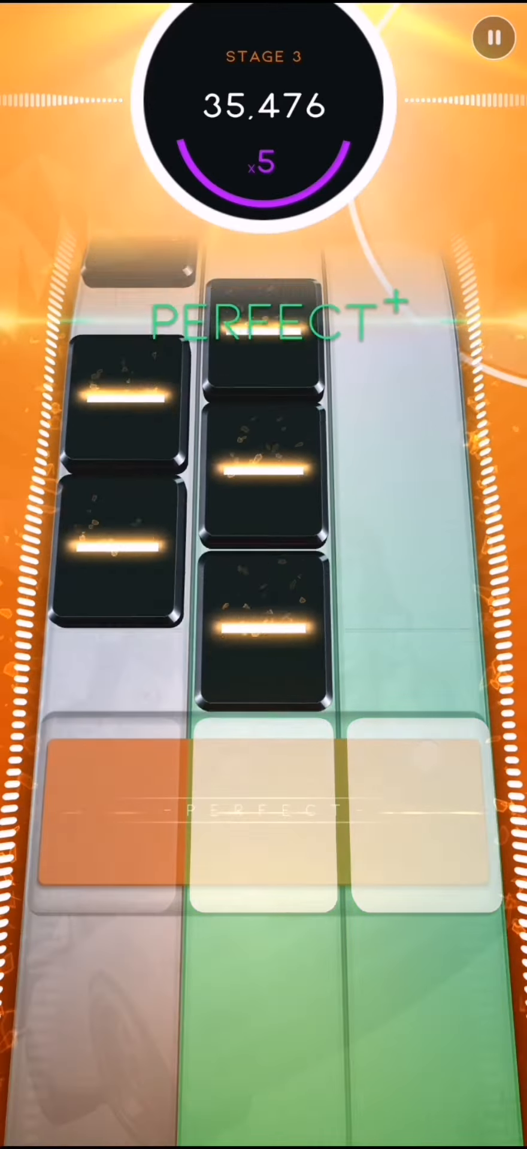
pyautogui.click(263, 792)
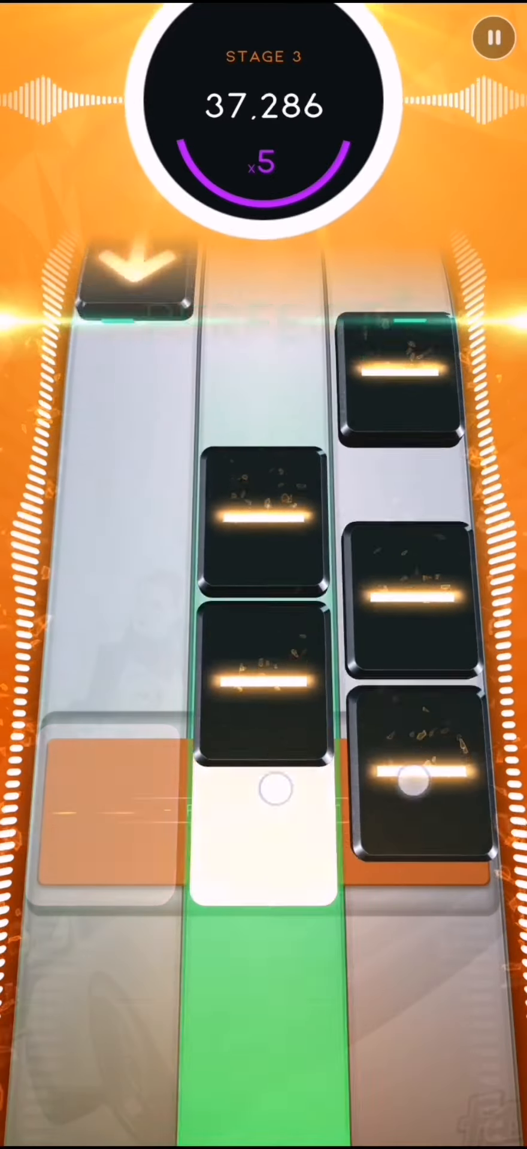
pyautogui.click(262, 791)
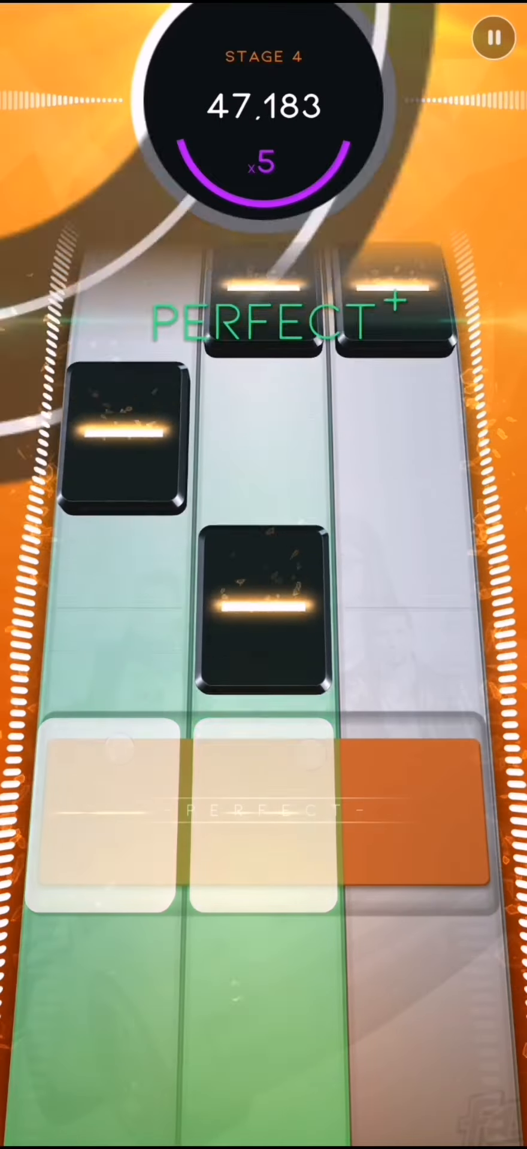
pyautogui.click(264, 805)
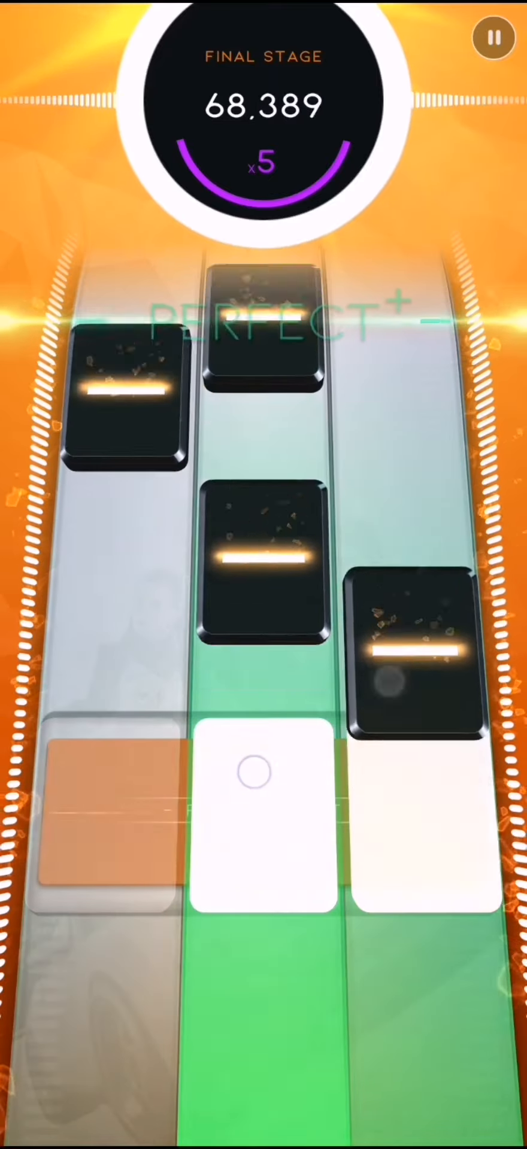
pyautogui.click(263, 791)
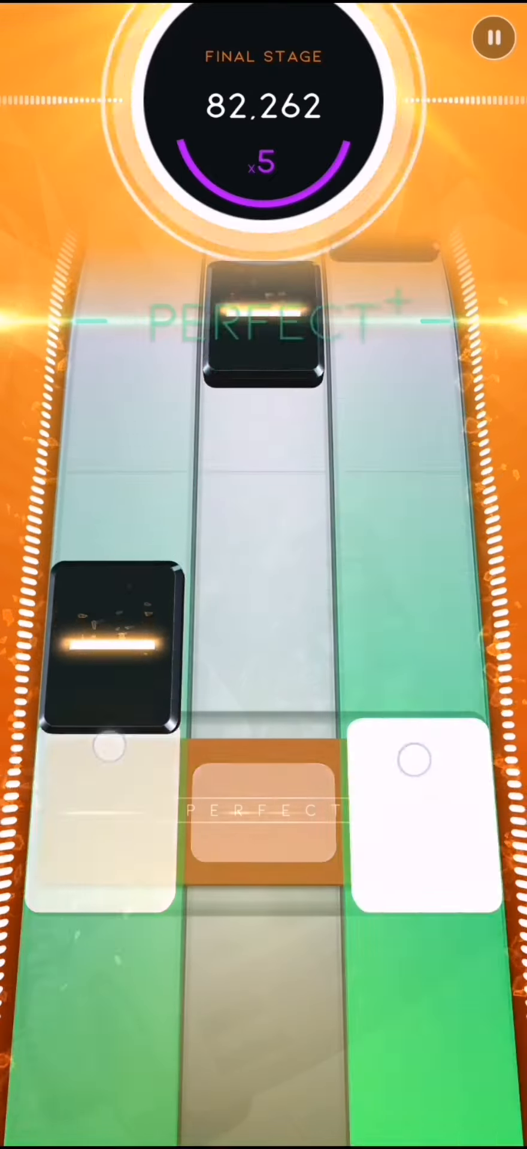
pyautogui.click(263, 814)
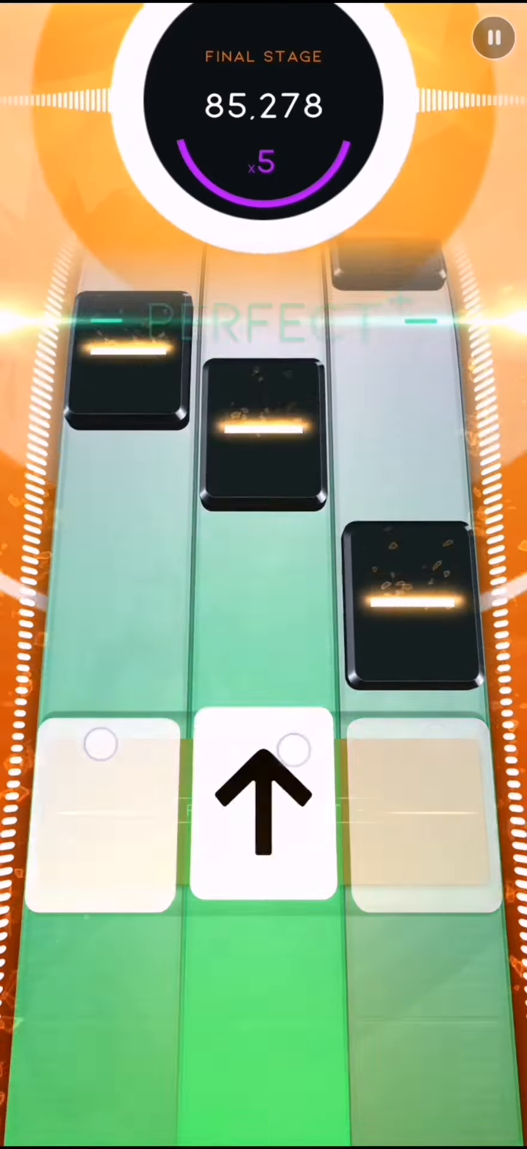
pyautogui.click(264, 814)
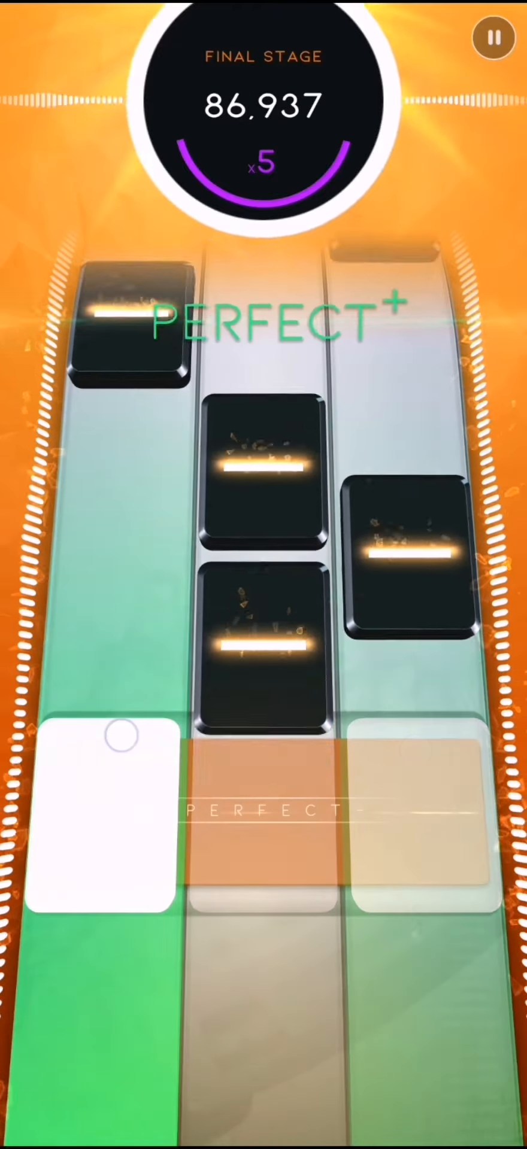